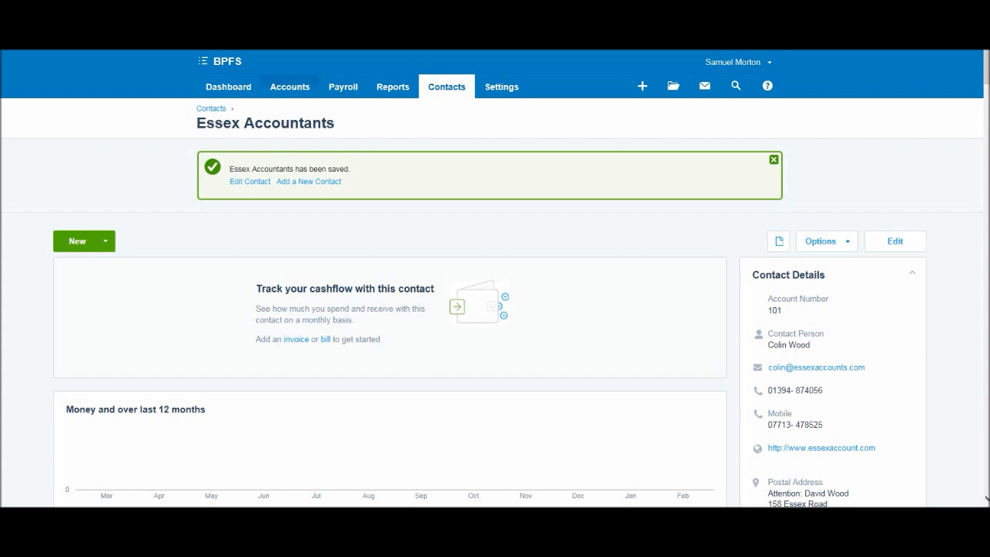
- Go to Accounts > Sales and review the empty invoice and quote summaries
{"action": "left_click", "coordinate": [289, 87]}
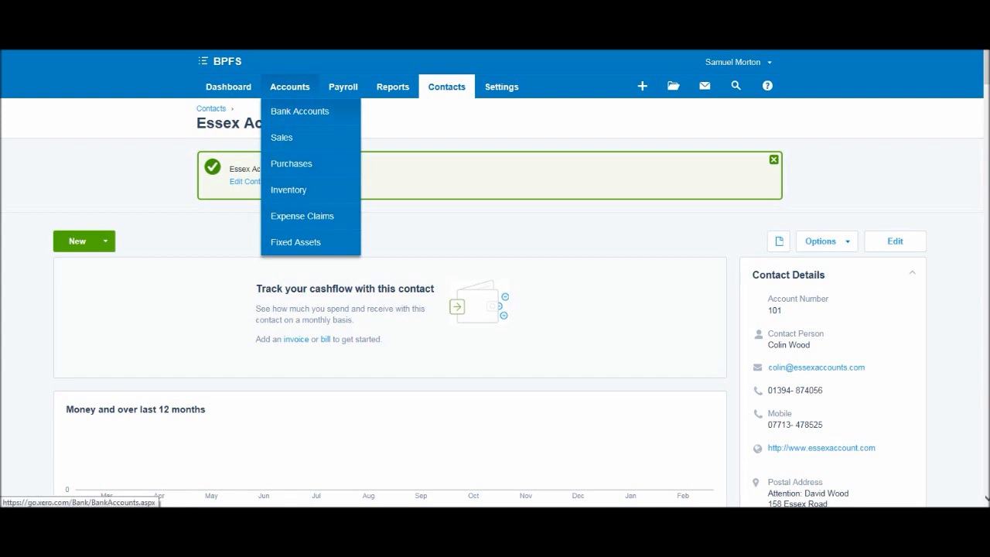
{"action": "mouse_move", "coordinate": [295, 241]}
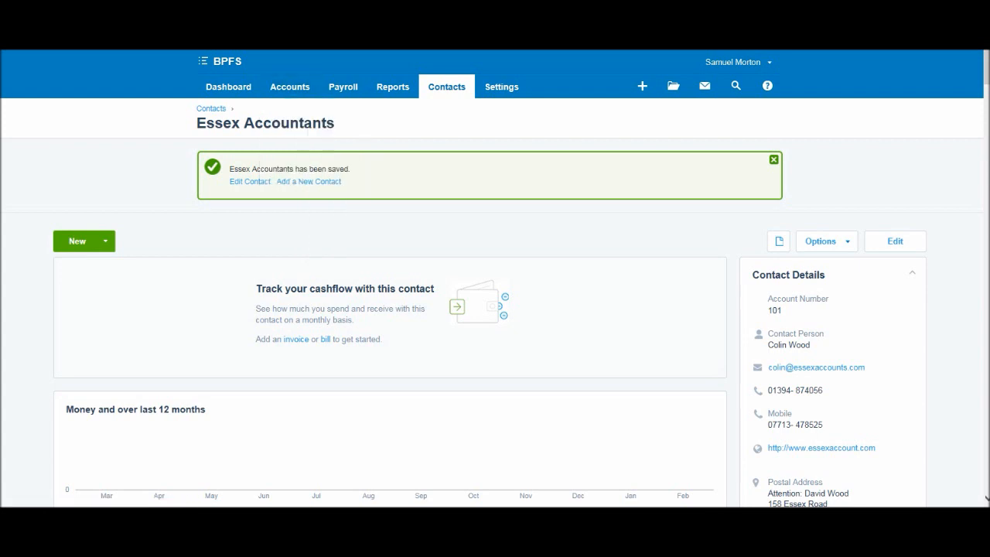
{"action": "left_click", "coordinate": [289, 86]}
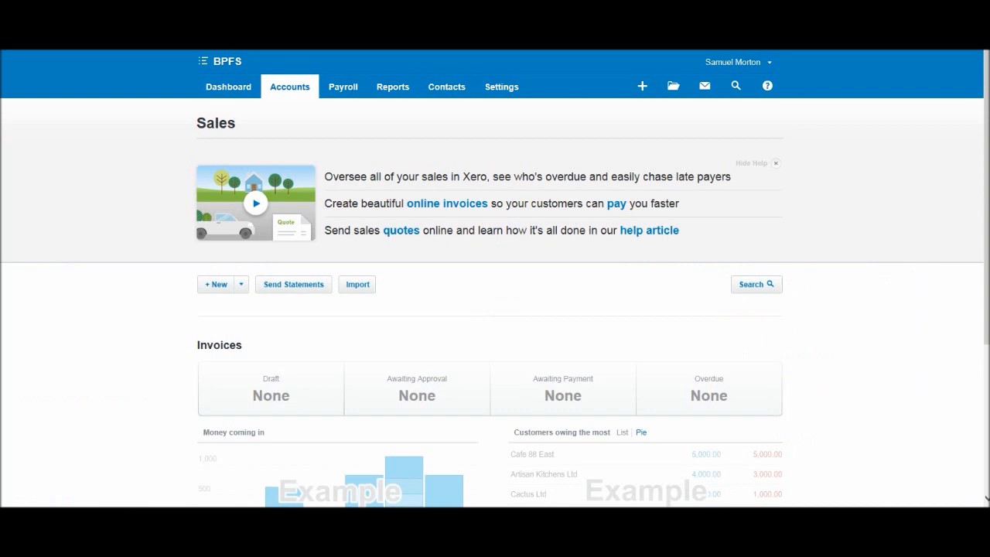
{"action": "scroll", "scroll_direction": "down", "scroll_amount": 3}
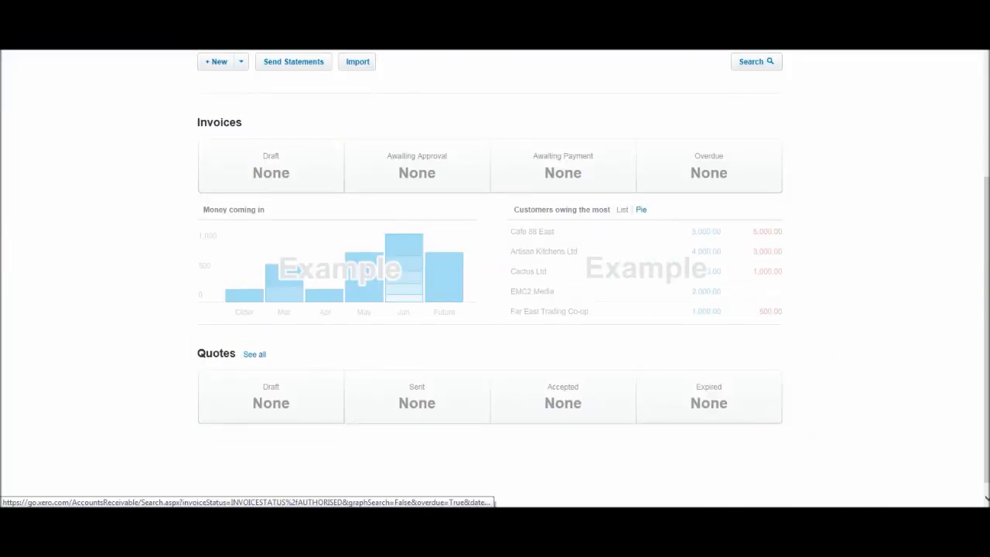
{"action": "scroll", "scroll_direction": "down", "scroll_amount": 3}
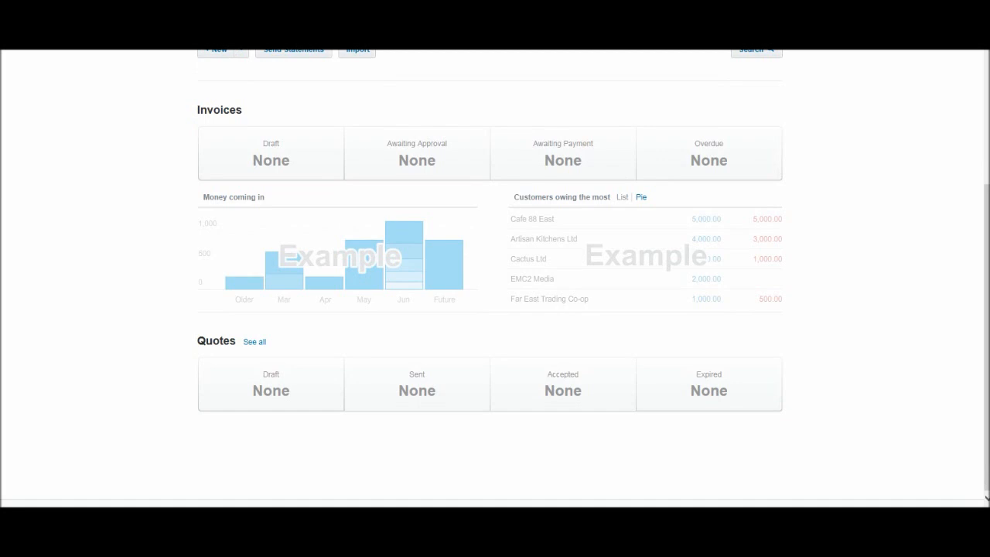
{"action": "scroll", "scroll_direction": "up", "scroll_amount": 3}
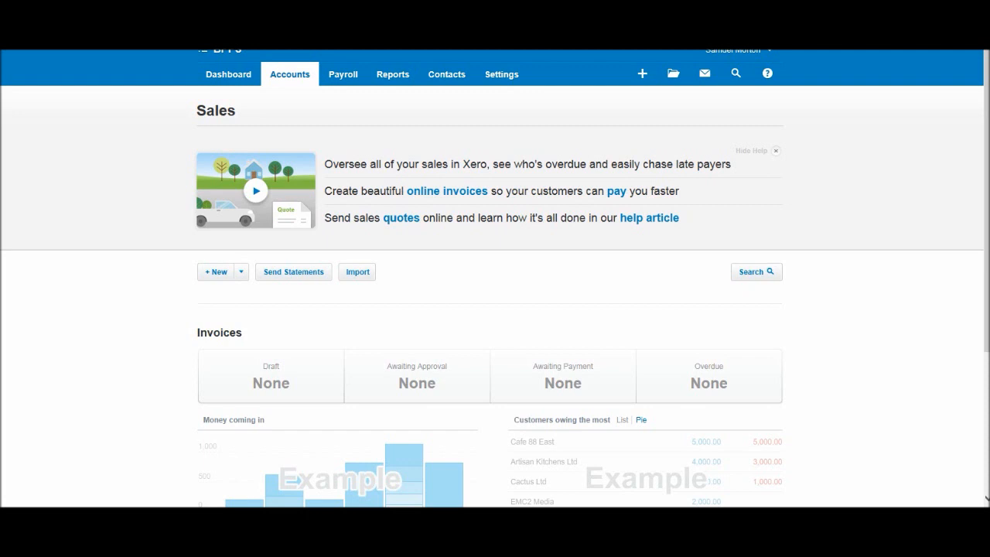
{"action": "scroll", "scroll_direction": "down", "scroll_amount": 3}
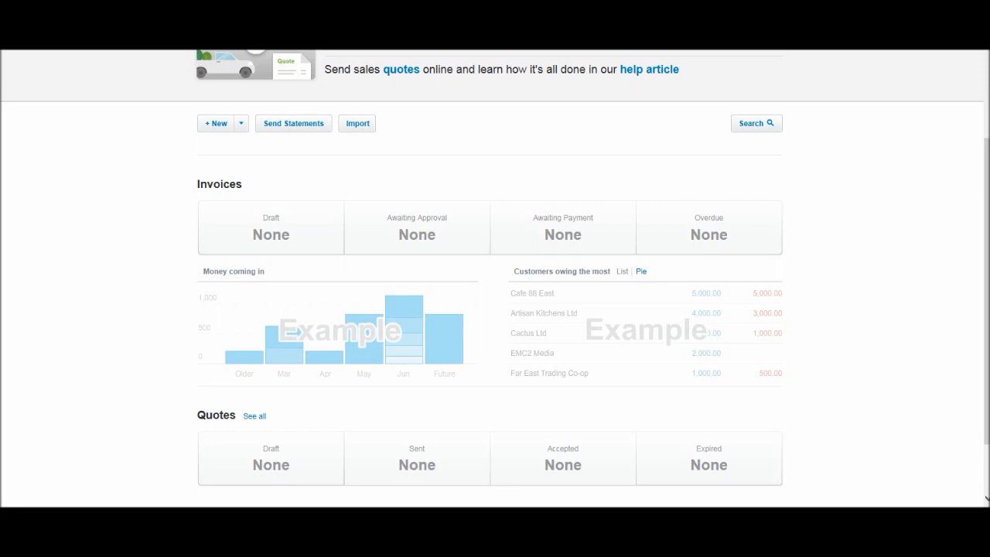
{"action": "mouse_move", "coordinate": [563, 227]}
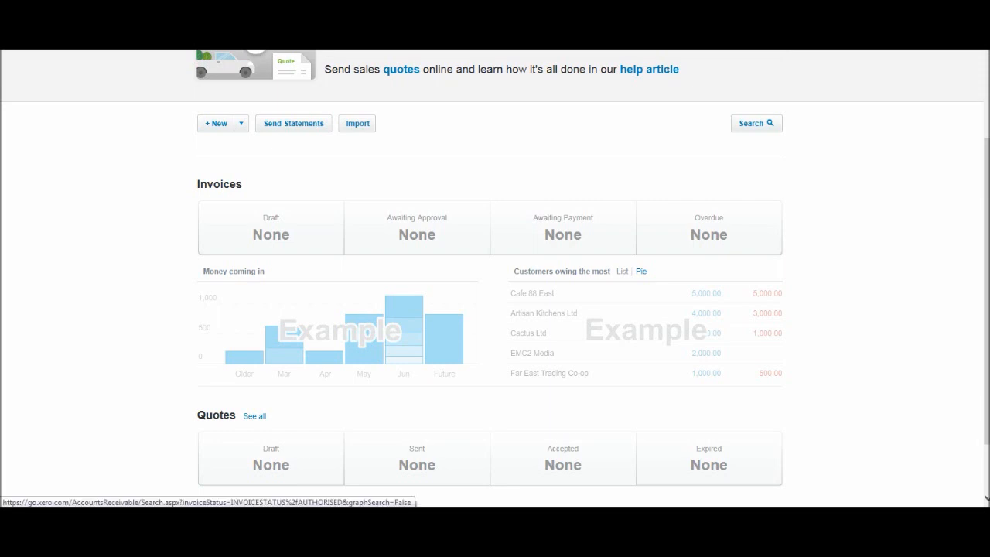
{"action": "scroll", "scroll_direction": "down", "scroll_amount": 3}
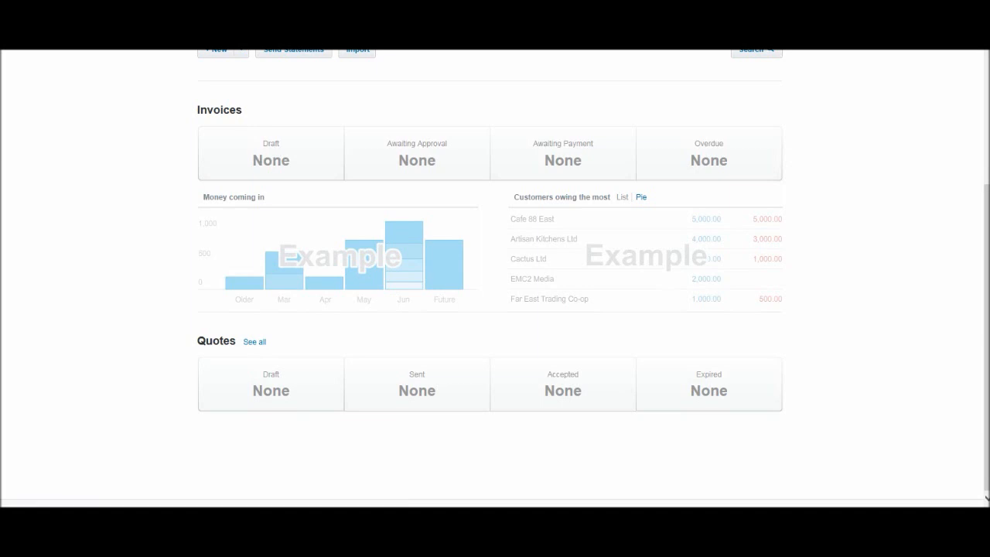
{"action": "scroll", "scroll_direction": "up", "scroll_amount": 3}
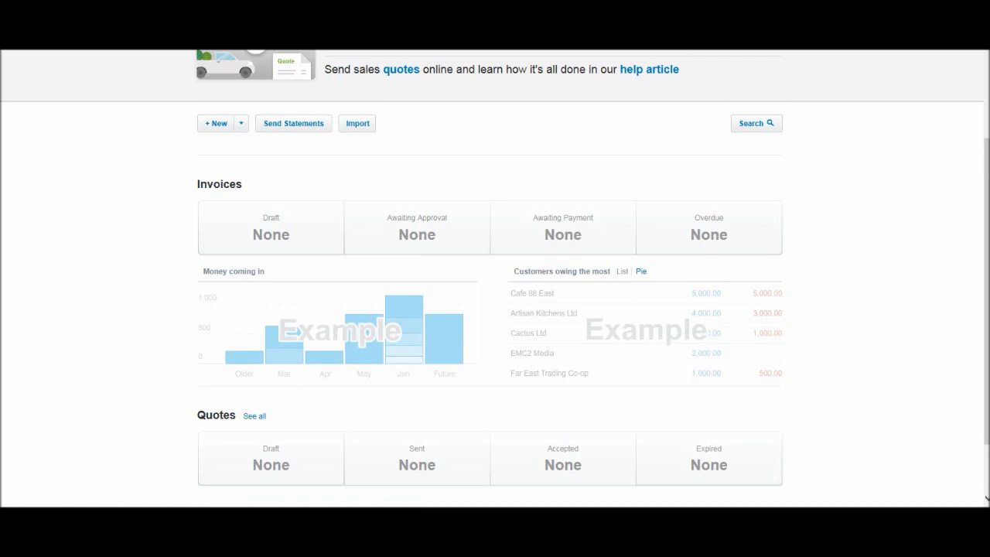
{"action": "scroll", "scroll_direction": "up", "scroll_amount": 3}
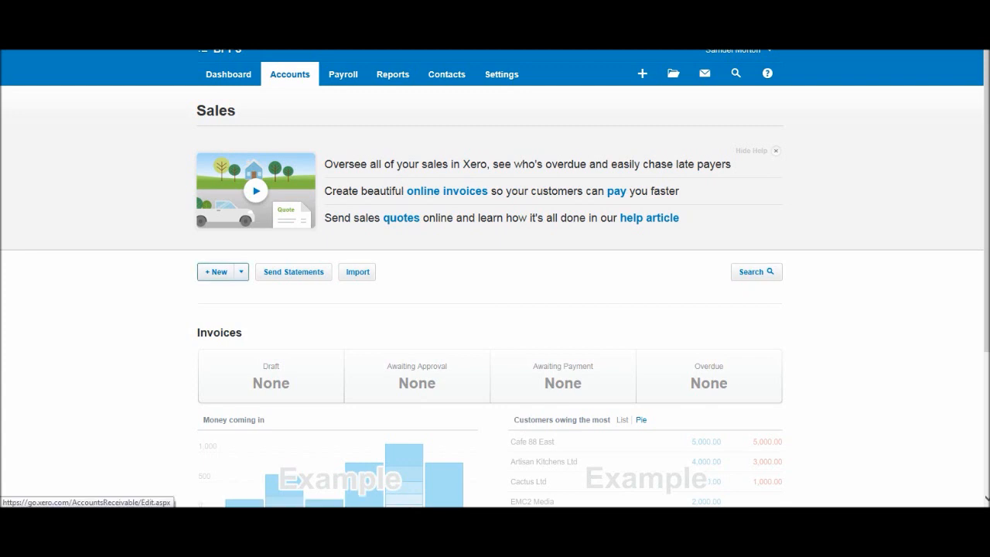
- Create a new sales invoice INV-0001 and start entering 'essex' as the recipient
{"action": "left_click", "coordinate": [218, 273]}
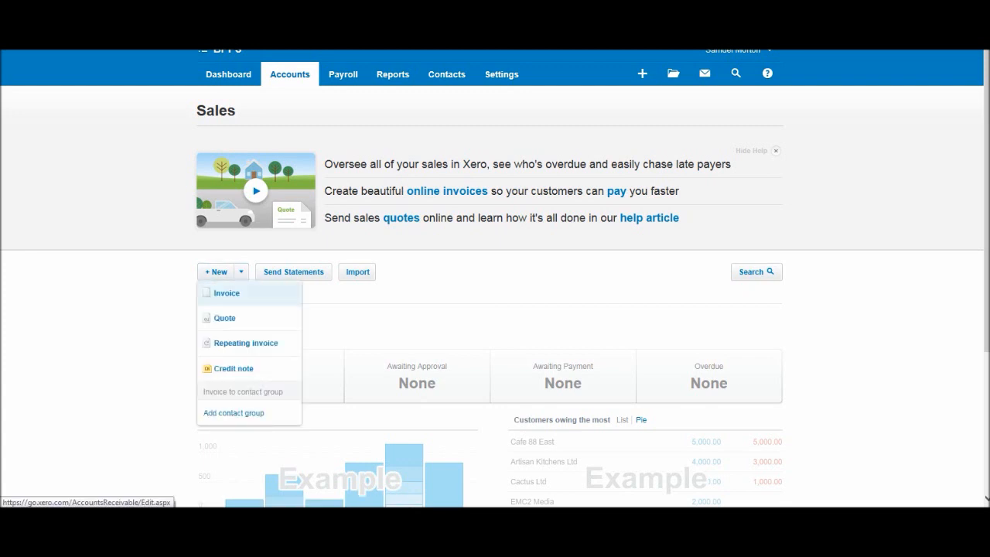
{"action": "left_click", "coordinate": [225, 292]}
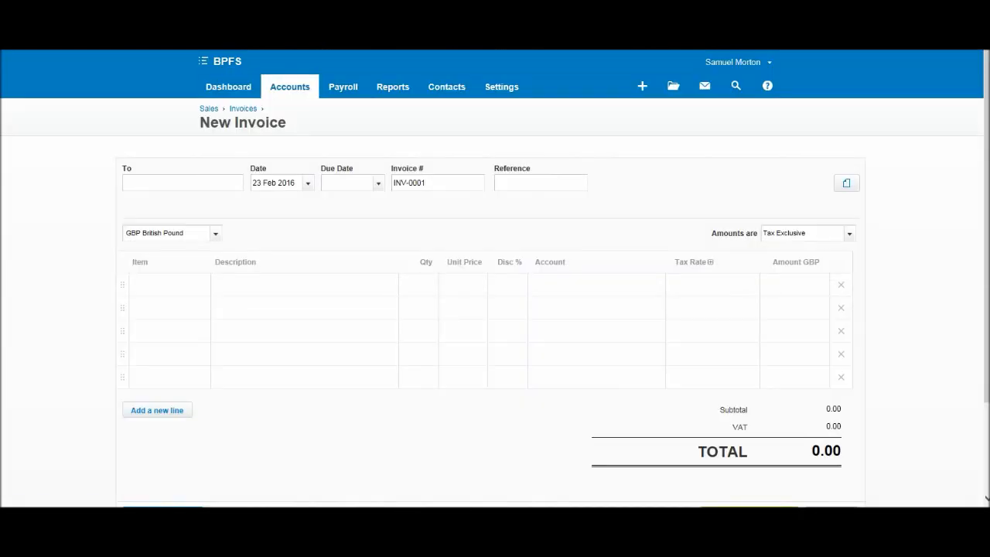
{"action": "scroll", "scroll_direction": "down", "scroll_amount": 3}
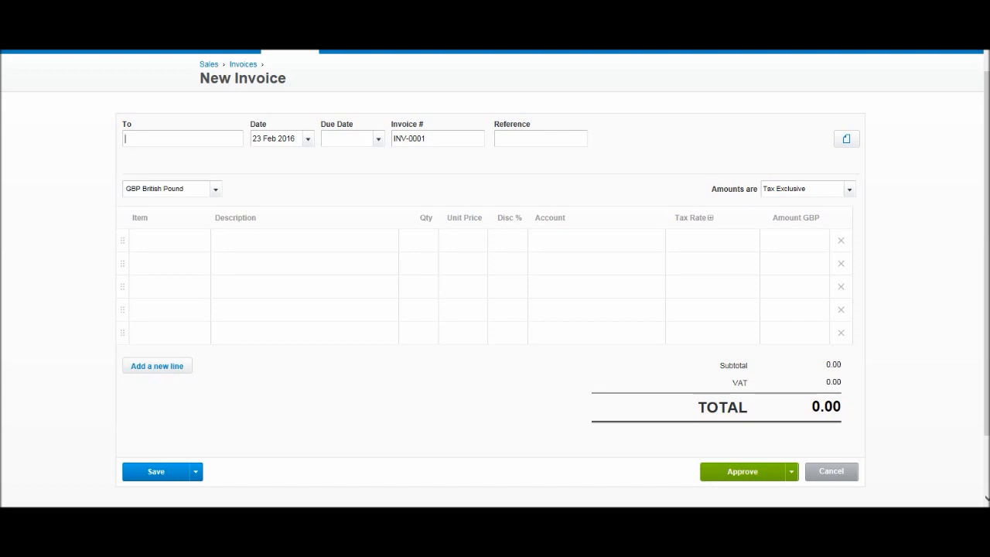
{"action": "type", "text": "essex"}
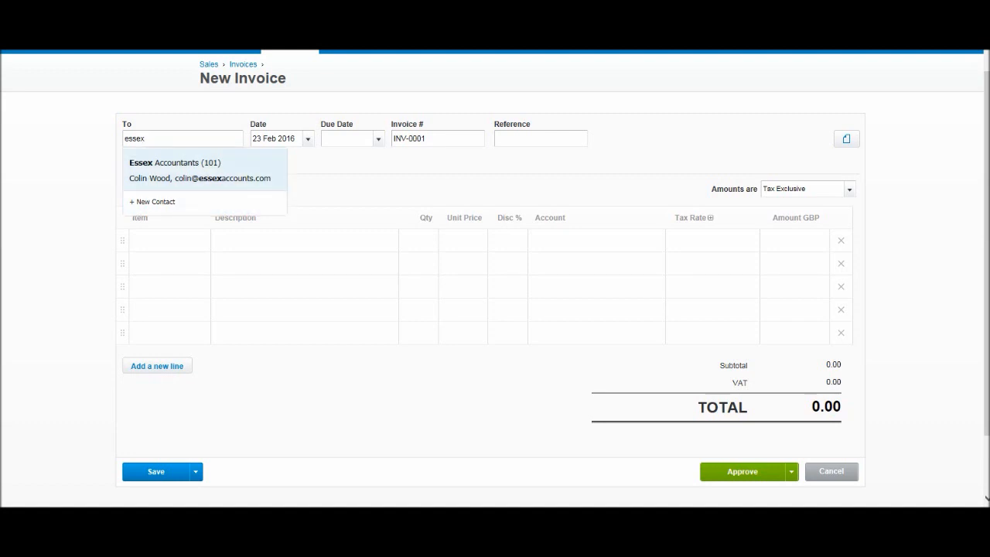
- Select Essex Accountants (account 101) as recipient, due 9 Mar 2016, and move to the first line
{"action": "left_click", "coordinate": [174, 162]}
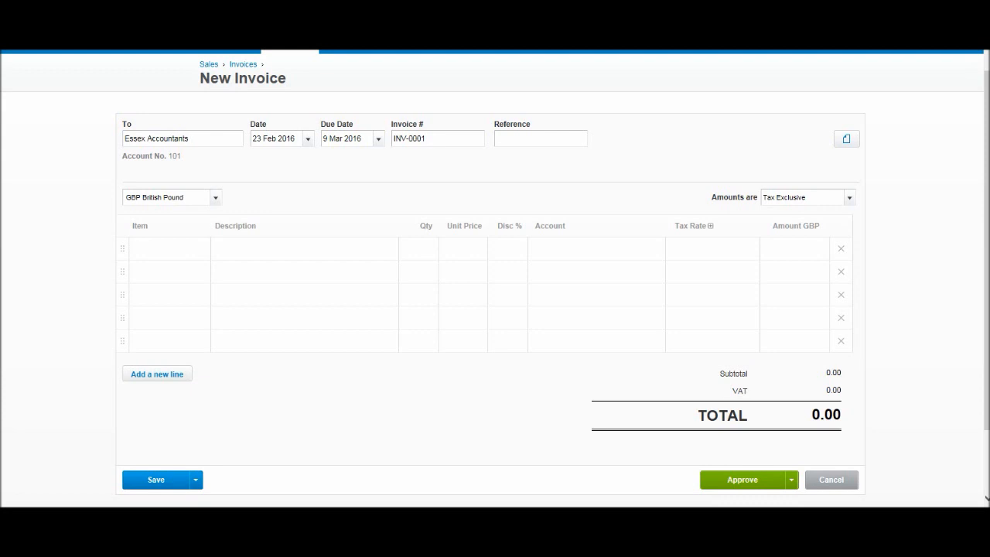
{"action": "left_click", "coordinate": [182, 139]}
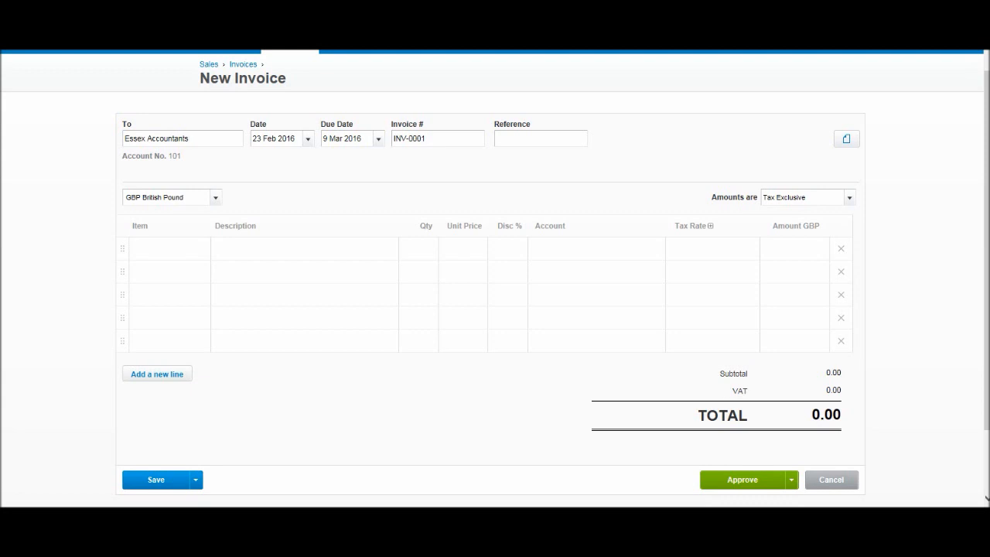
{"action": "left_click", "coordinate": [183, 139]}
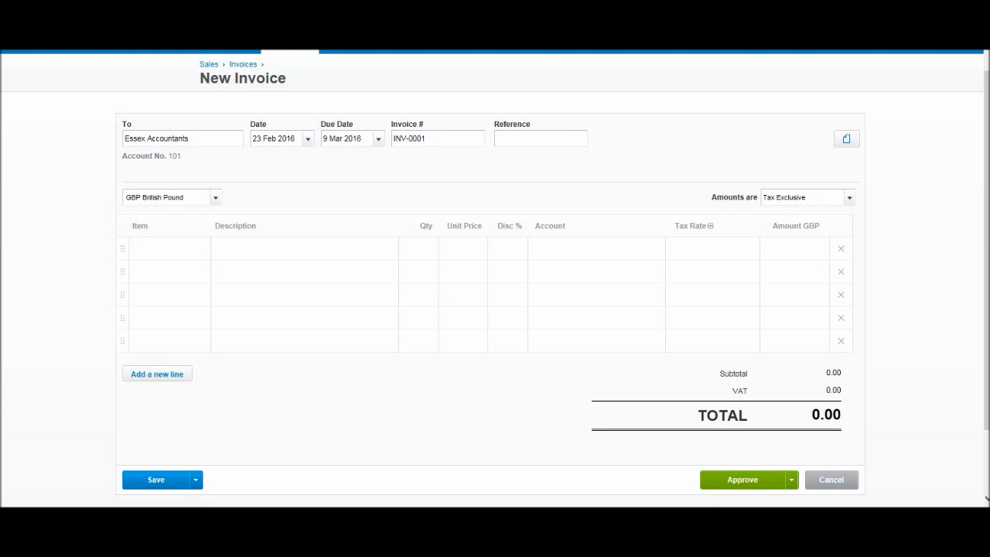
{"action": "left_click", "coordinate": [438, 139]}
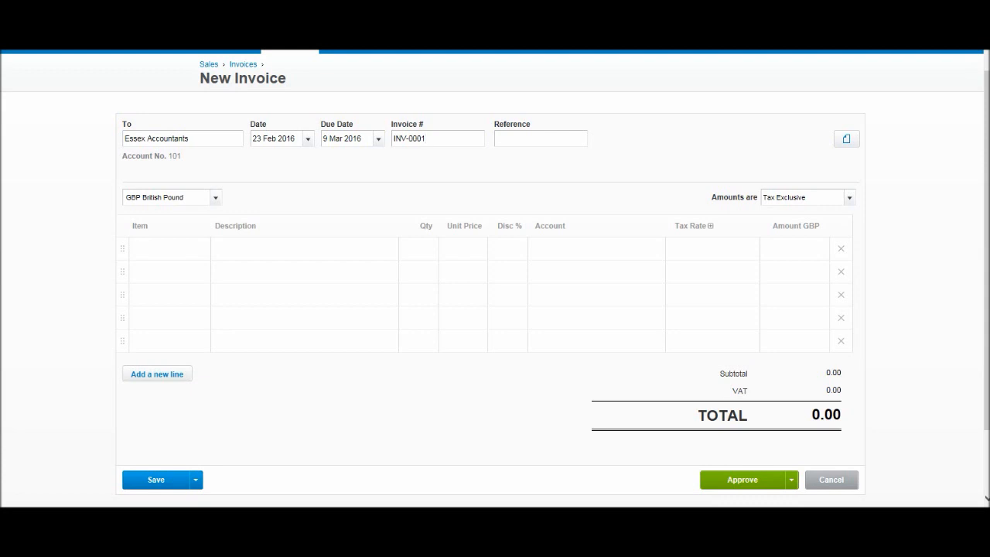
{"action": "left_click", "coordinate": [541, 139]}
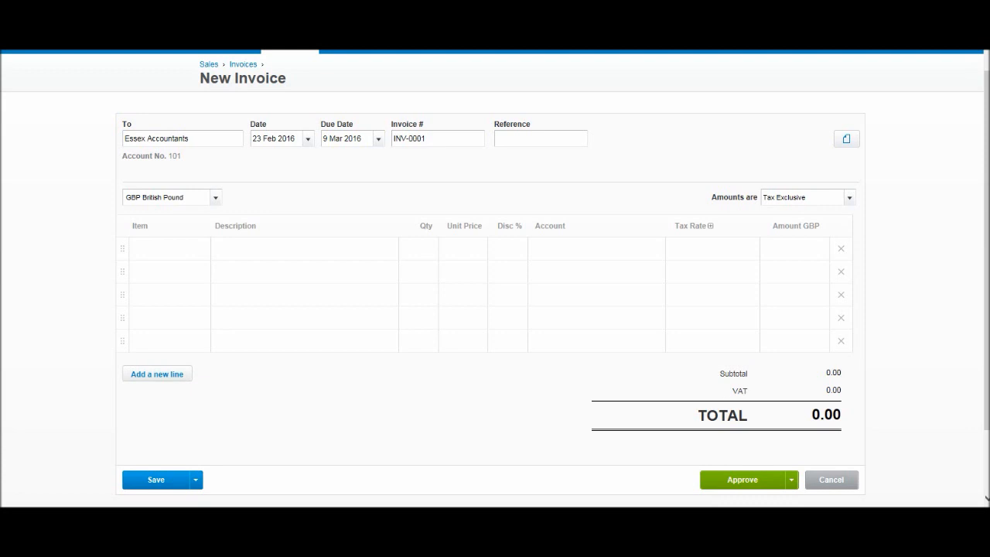
{"action": "left_click", "coordinate": [542, 139]}
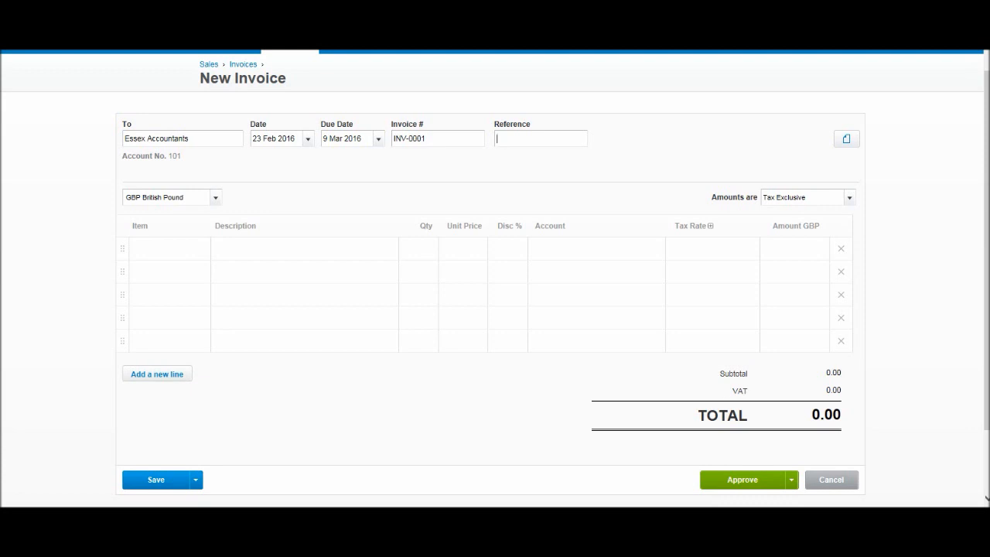
{"action": "left_click", "coordinate": [215, 196]}
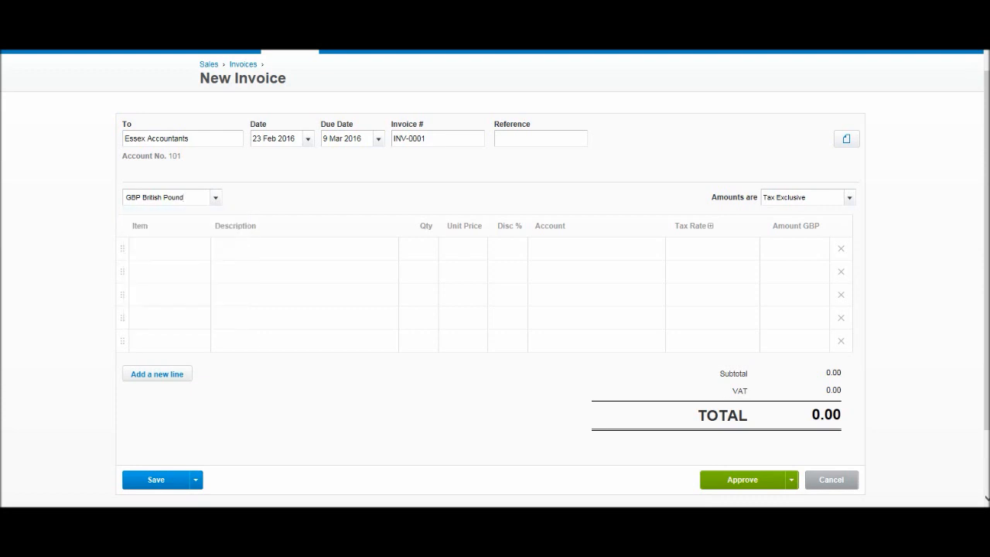
{"action": "left_click", "coordinate": [167, 248]}
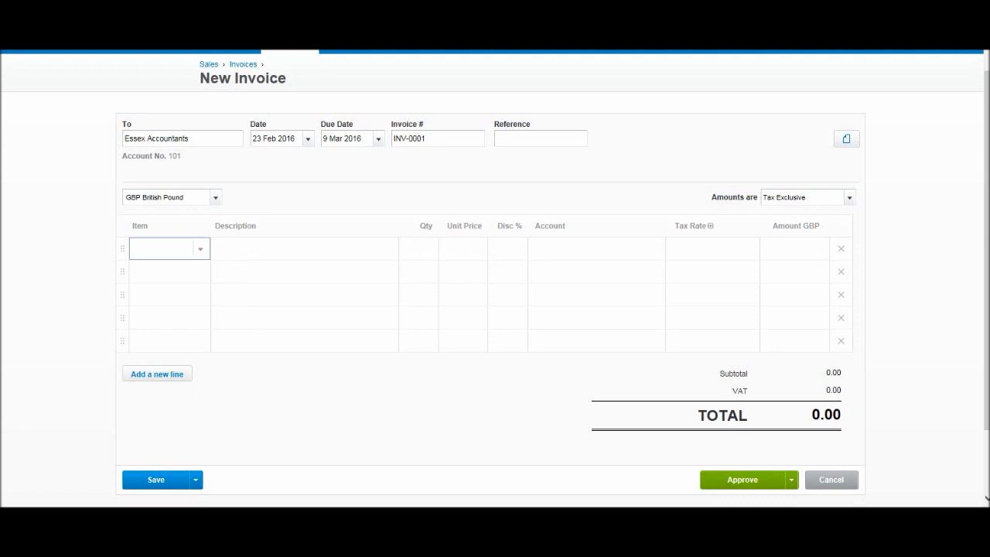
- Choose + New Item from the first line's Item list to create a new item
{"action": "left_click", "coordinate": [162, 248]}
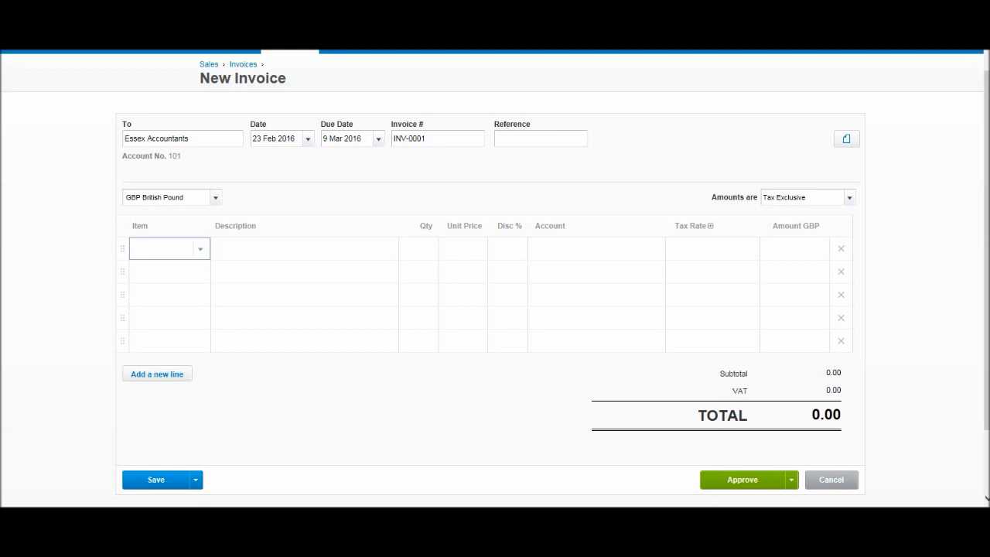
{"action": "left_click", "coordinate": [198, 247]}
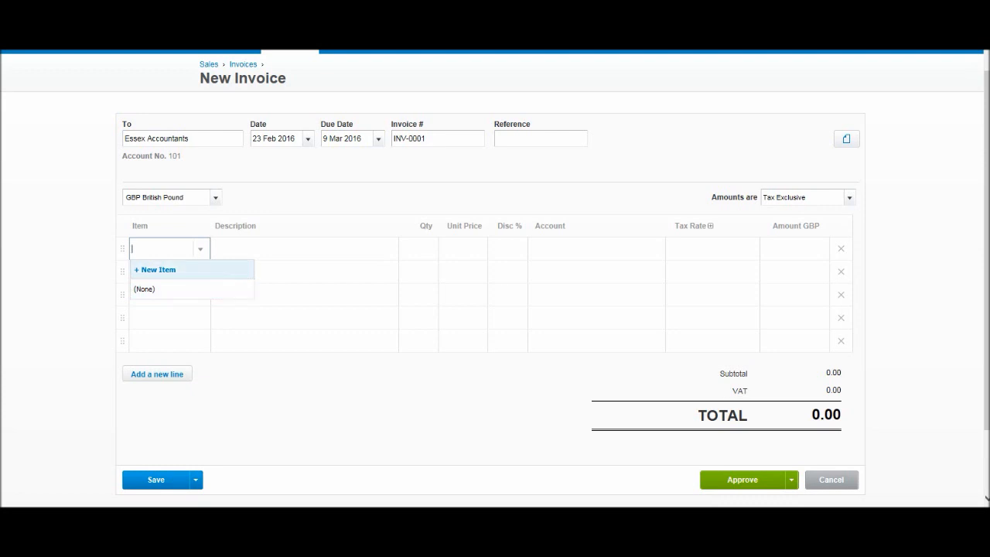
{"action": "left_click", "coordinate": [155, 269]}
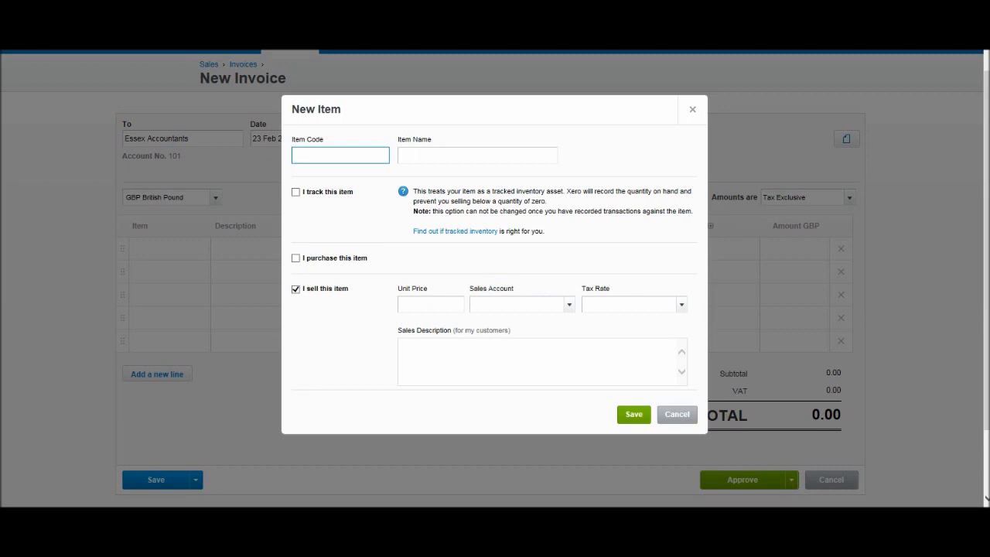
{"action": "left_click", "coordinate": [340, 155]}
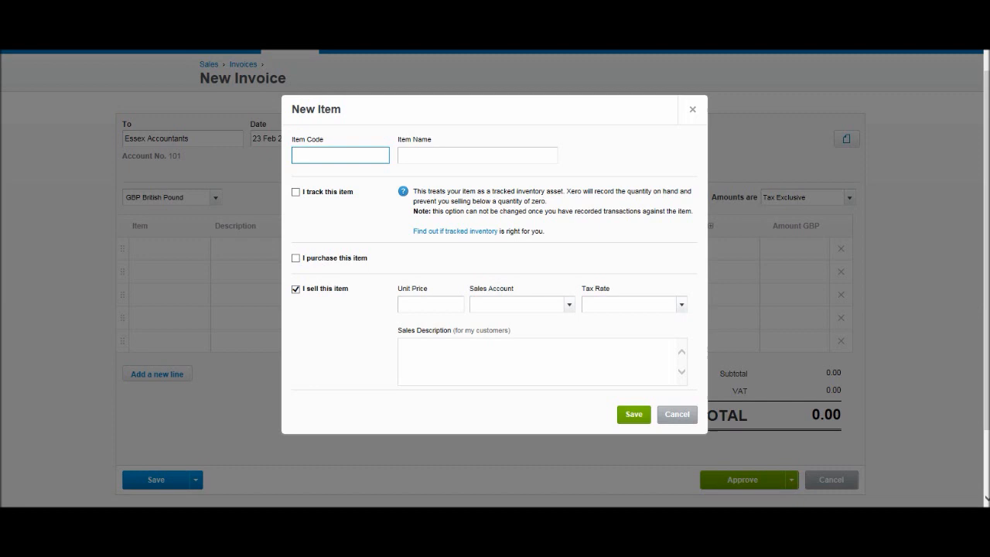
{"action": "left_click", "coordinate": [341, 154]}
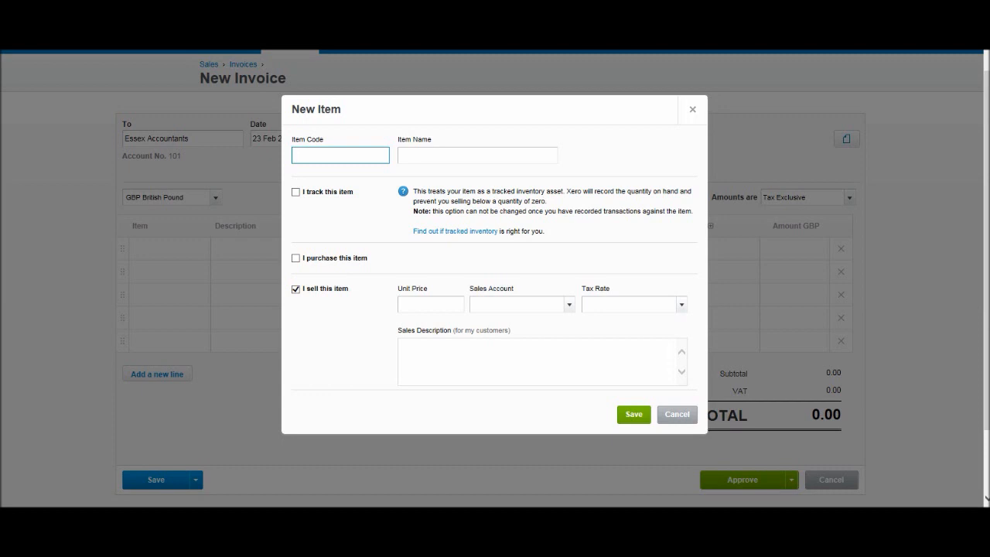
{"action": "left_click", "coordinate": [430, 304]}
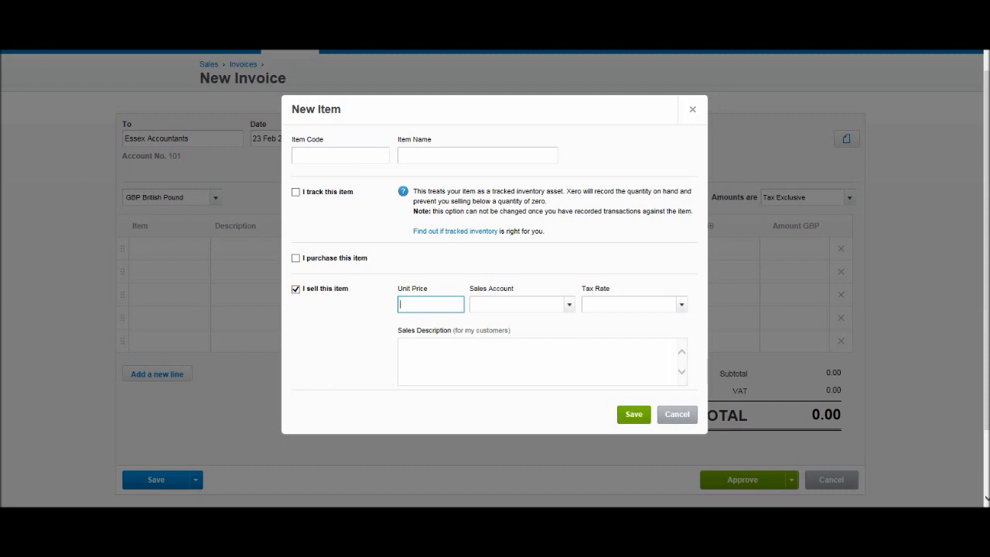
{"action": "left_click", "coordinate": [541, 362]}
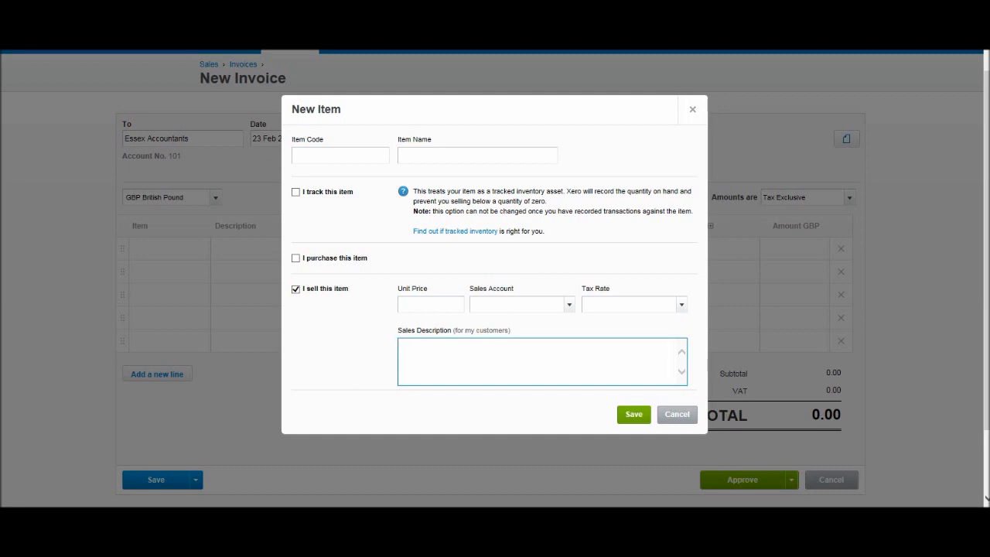
{"action": "left_click", "coordinate": [676, 415]}
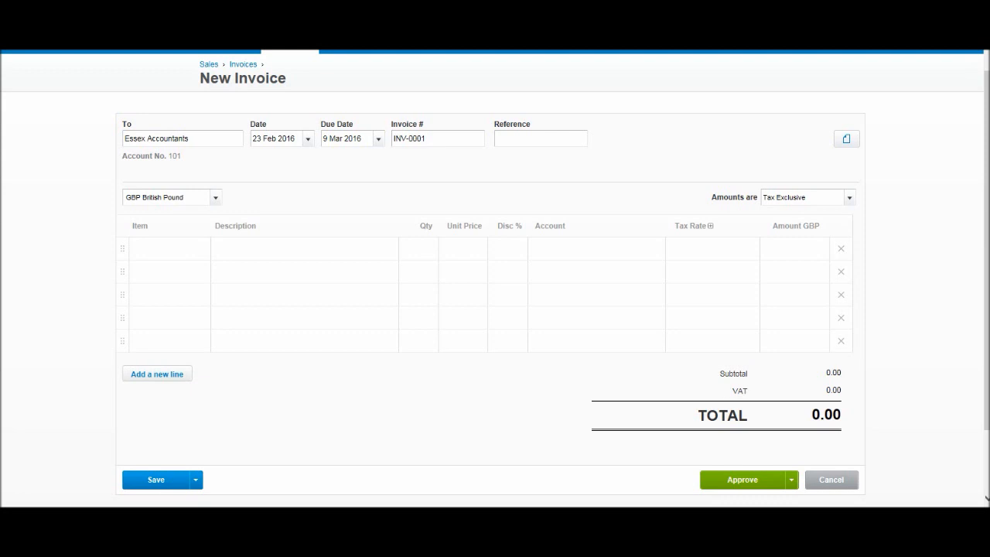
- Enter the first line as Bookkeeping Services, quantity 5 at unit price 15.00, totalling 75.00
{"action": "left_click", "coordinate": [303, 247]}
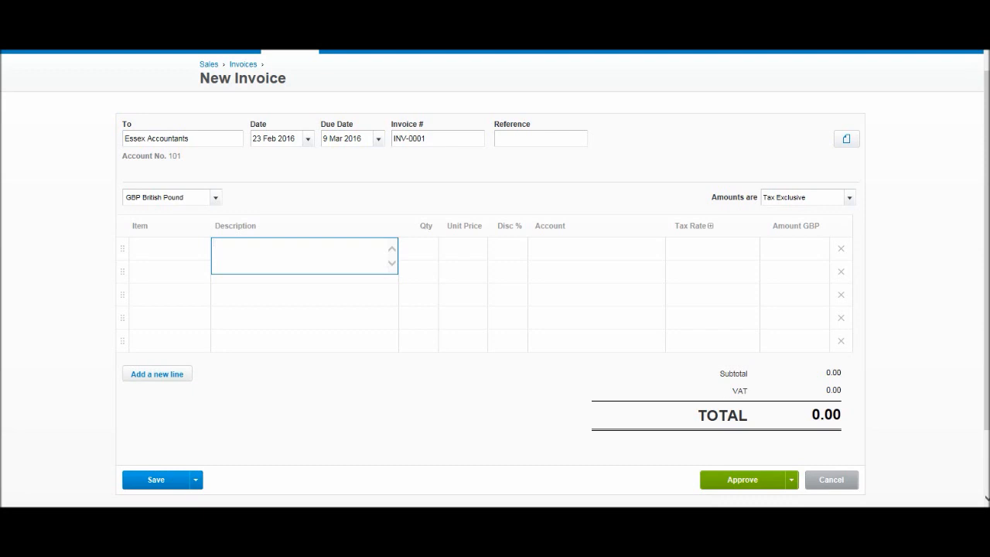
{"action": "type", "text": "Bookkeeping Serv"}
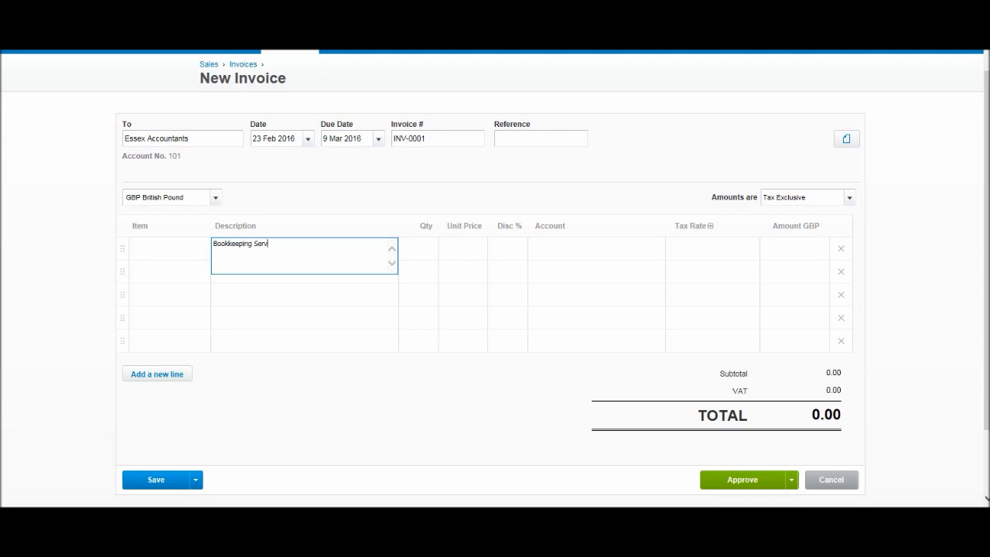
{"action": "type", "text": "ices"}
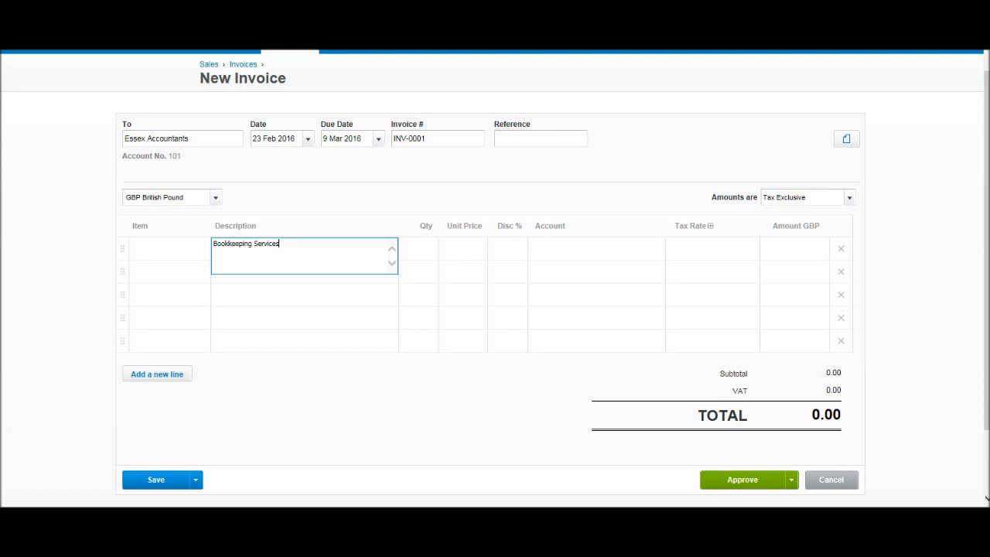
{"action": "left_click", "coordinate": [418, 247]}
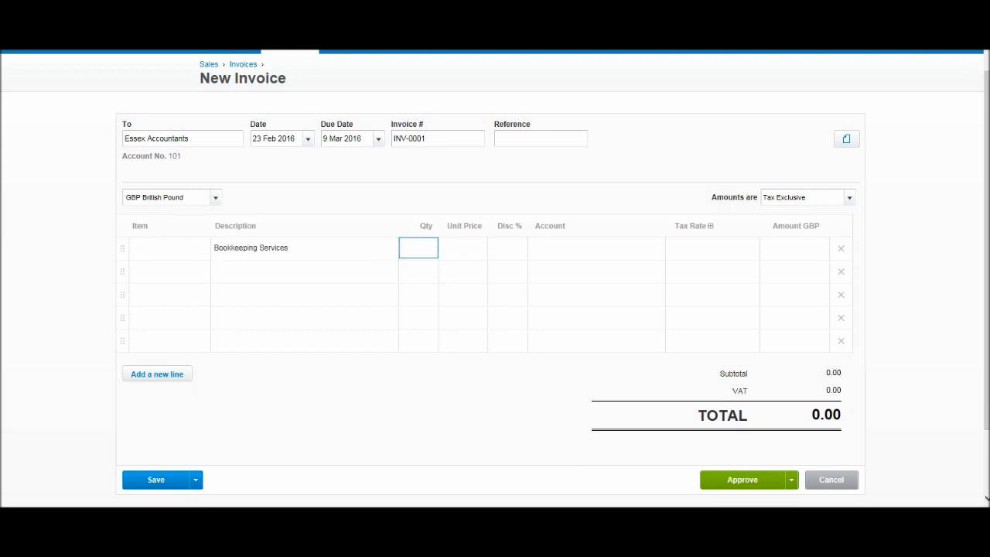
{"action": "type", "text": "5.00"}
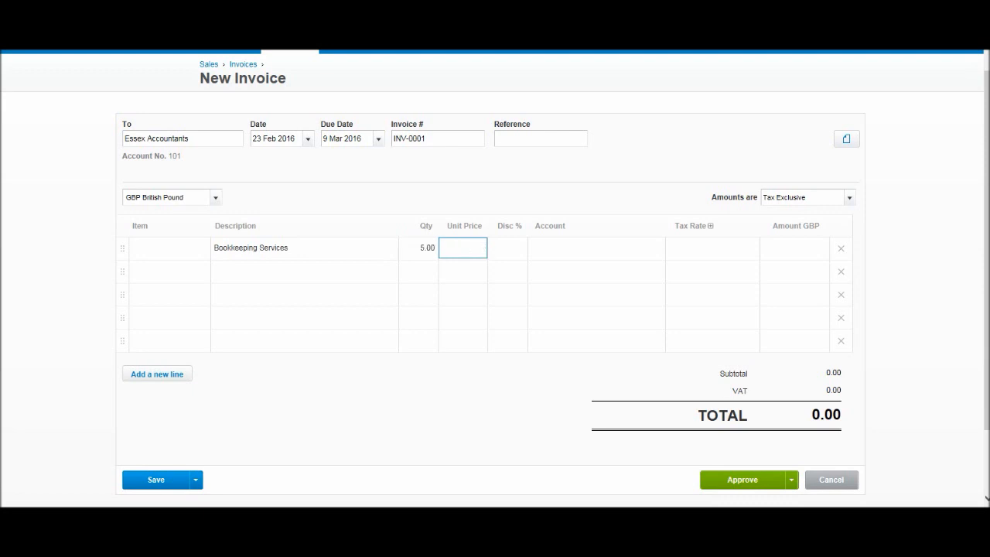
{"action": "type", "text": "15.00"}
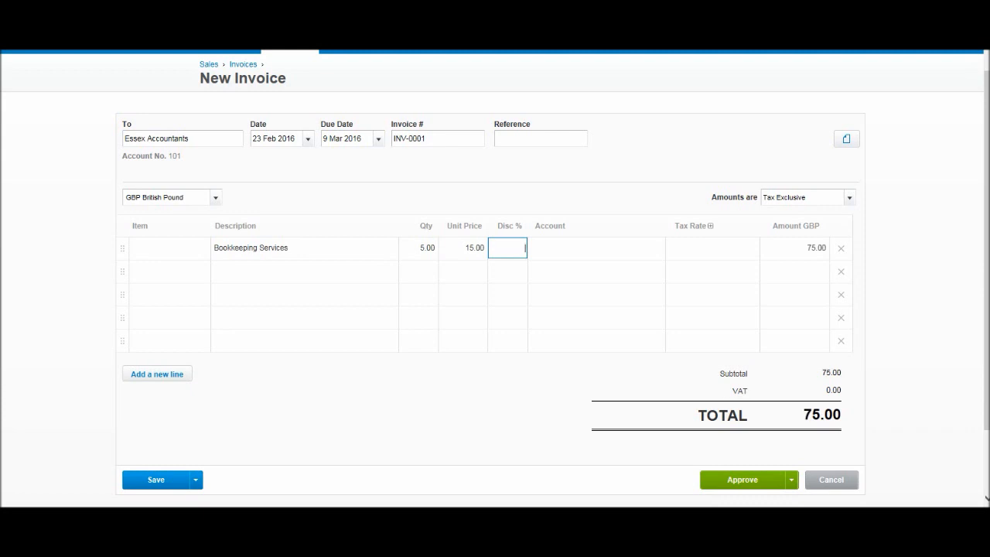
{"action": "left_click", "coordinate": [591, 248]}
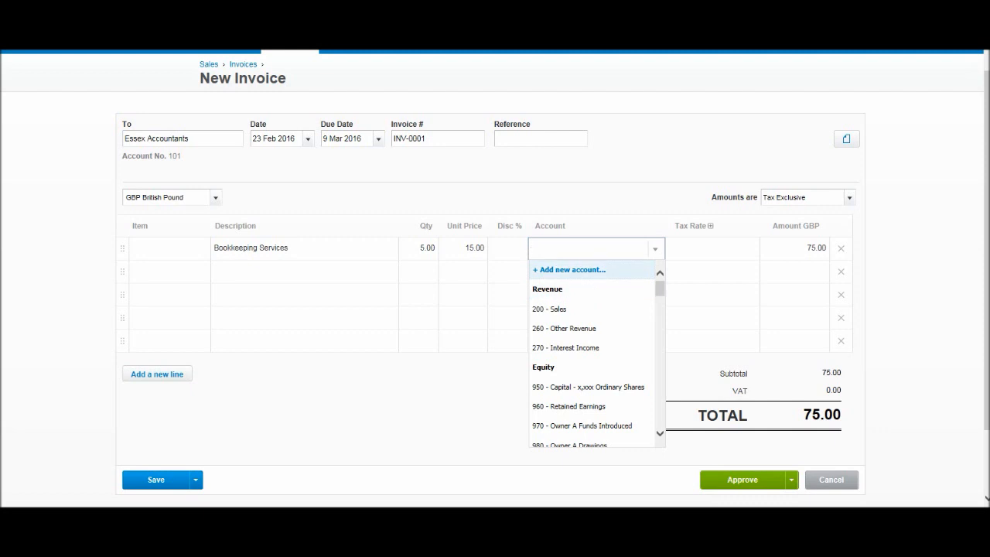
{"action": "mouse_move", "coordinate": [549, 309]}
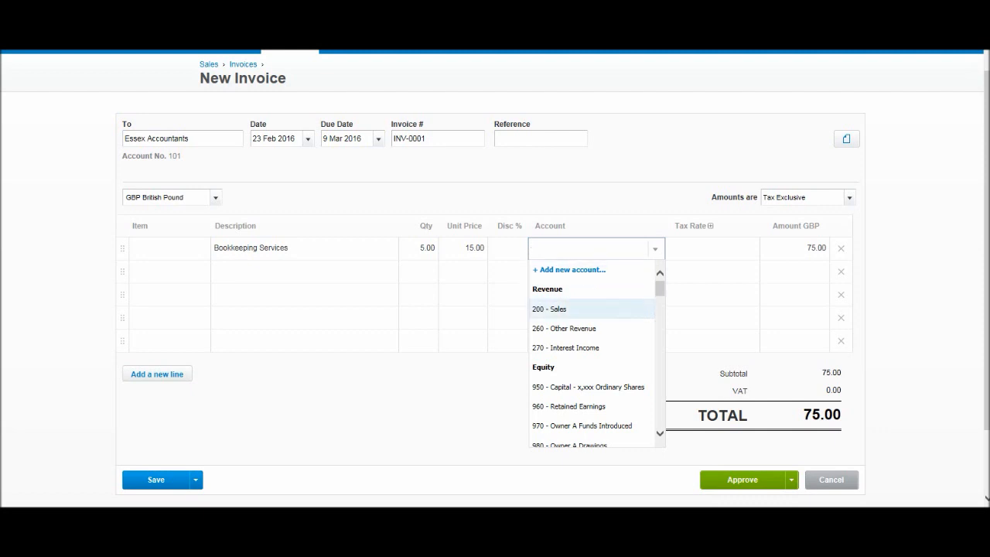
- Code the line to 200 - Sales with 20% VAT on Income, bringing the total to 90.00
{"action": "left_click", "coordinate": [548, 309]}
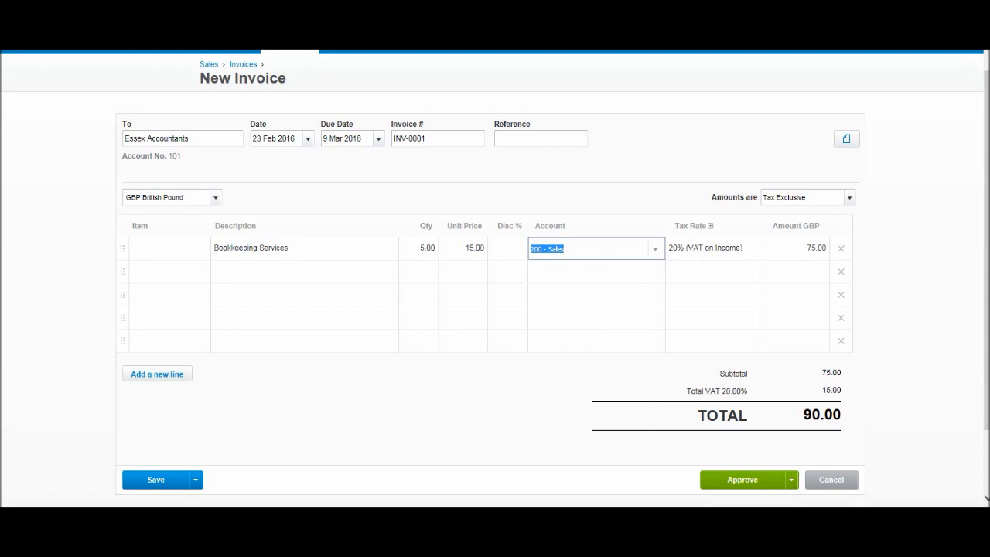
{"action": "scroll", "scroll_direction": "down", "scroll_amount": 3}
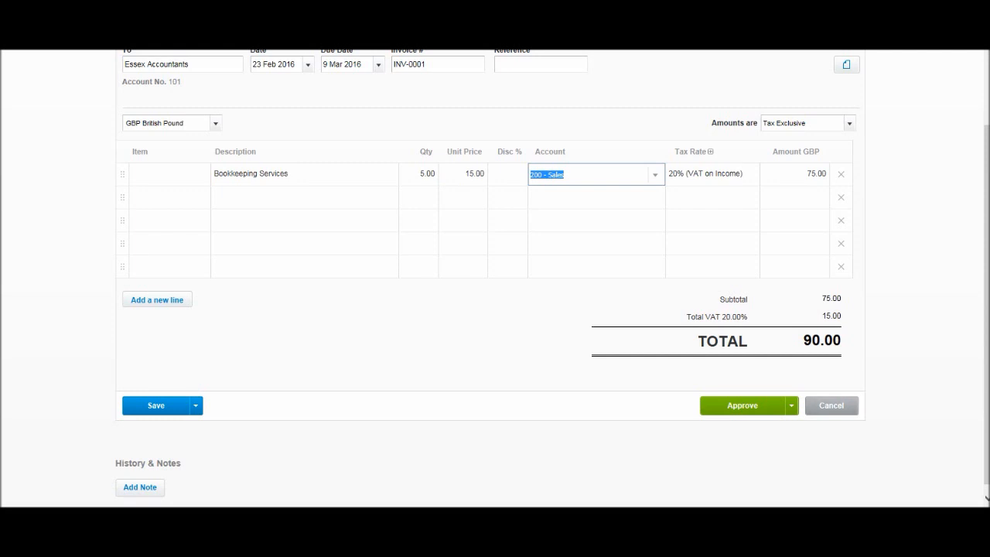
{"action": "left_click", "coordinate": [195, 405]}
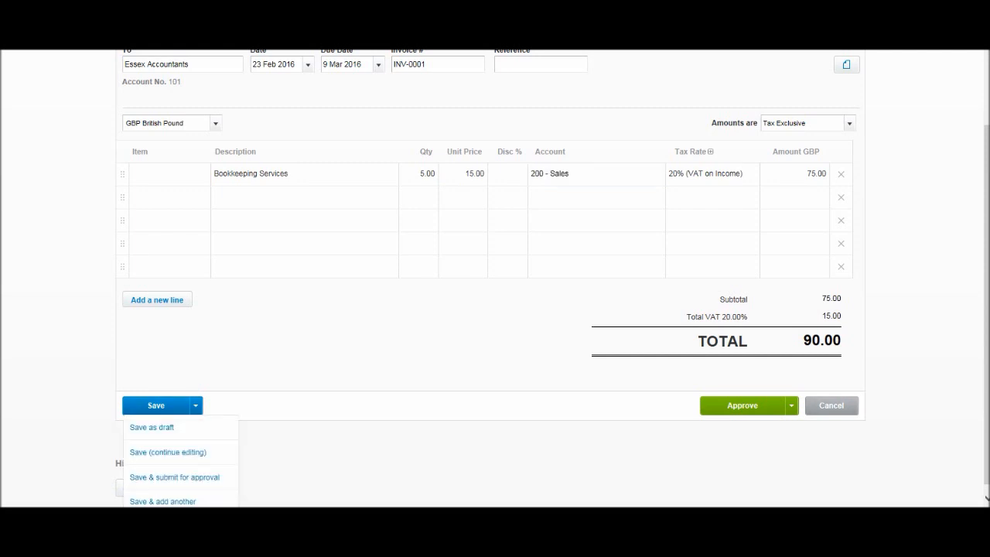
{"action": "mouse_move", "coordinate": [152, 427]}
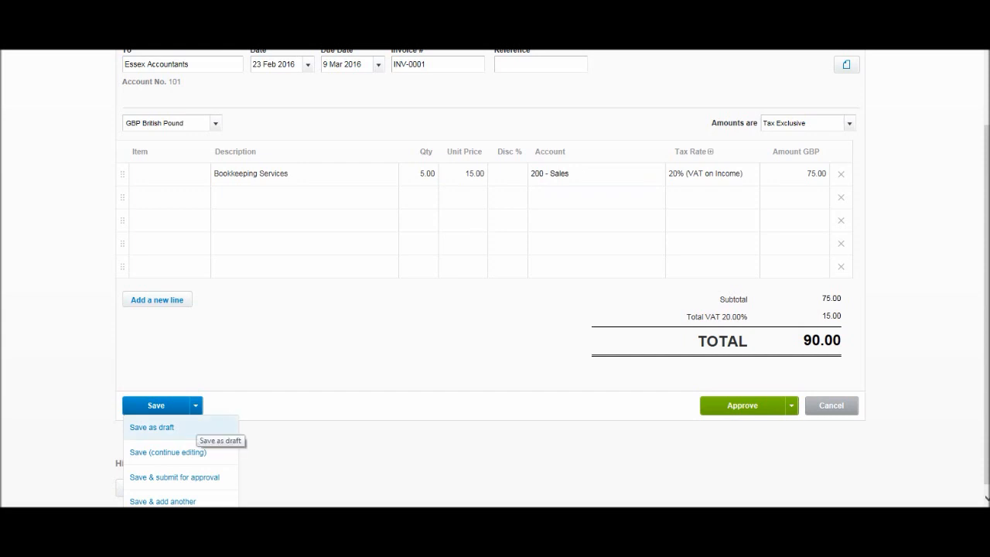
{"action": "mouse_move", "coordinate": [167, 451]}
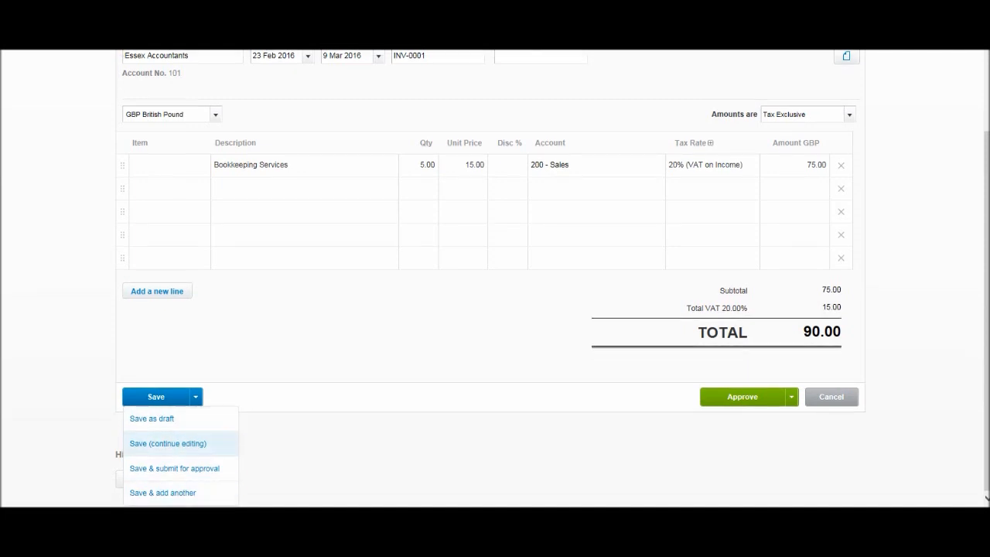
{"action": "mouse_move", "coordinate": [173, 467]}
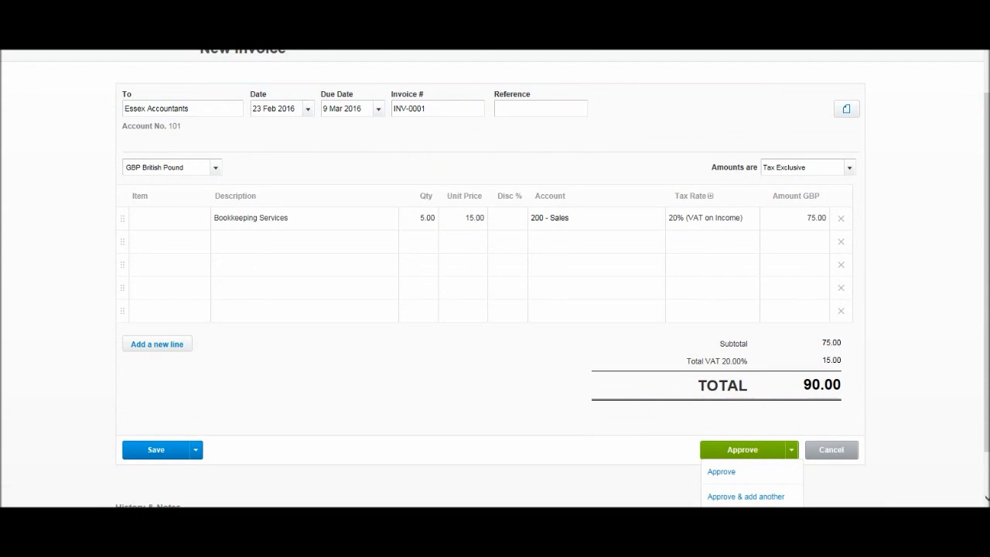
{"action": "scroll", "scroll_direction": "down", "scroll_amount": 3}
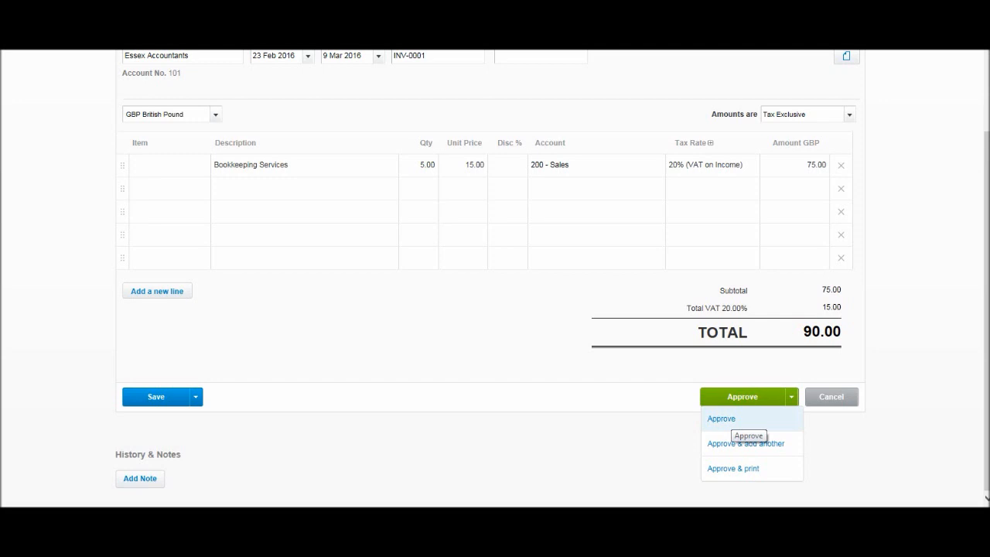
{"action": "mouse_move", "coordinate": [745, 443]}
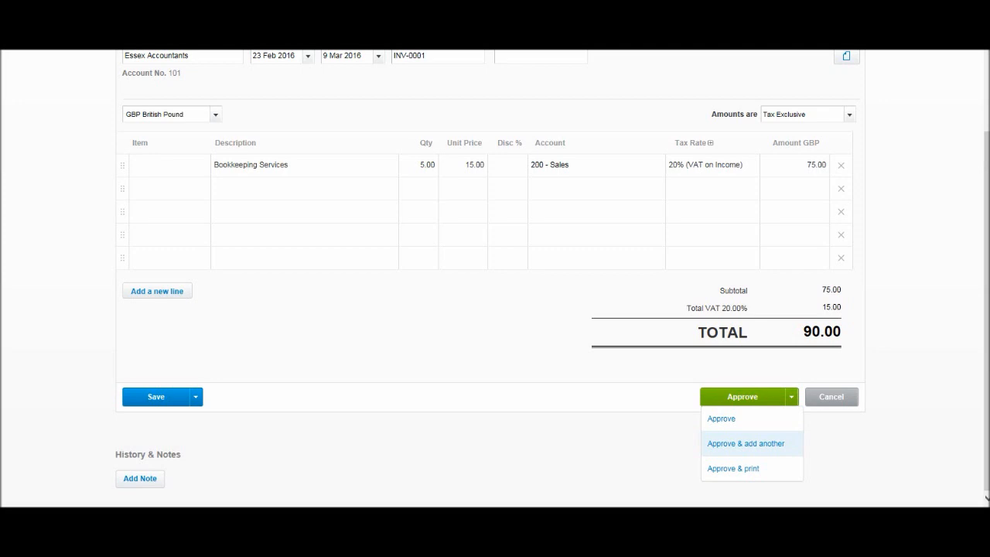
{"action": "mouse_move", "coordinate": [733, 467]}
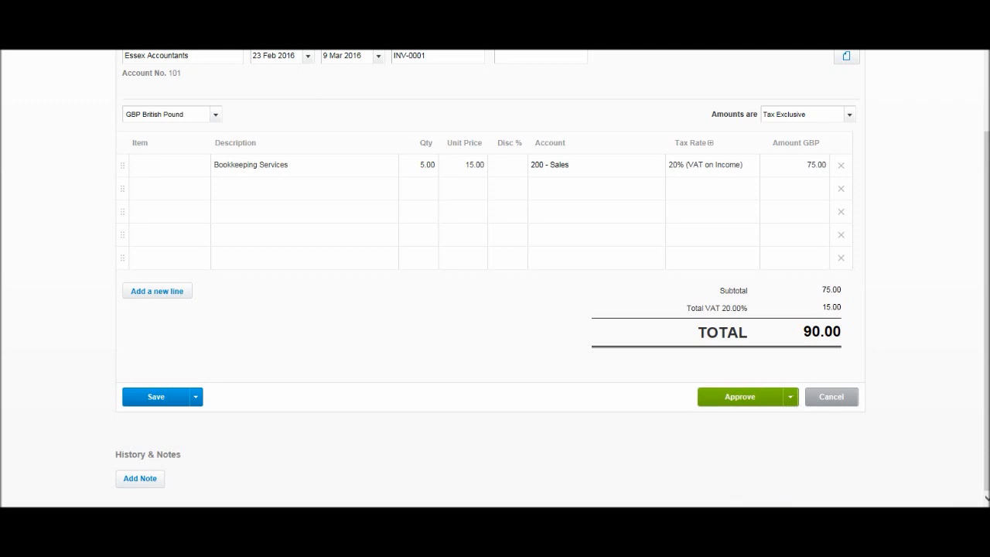
{"action": "left_click", "coordinate": [739, 396]}
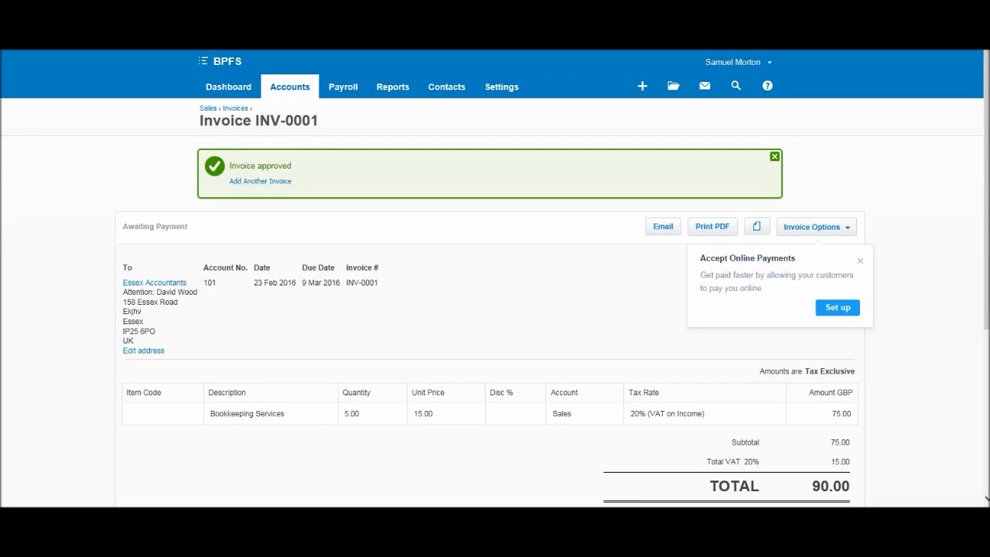
- Review the approved INV-0001 and go to the Contacts list
{"action": "scroll", "scroll_direction": "down", "scroll_amount": 3}
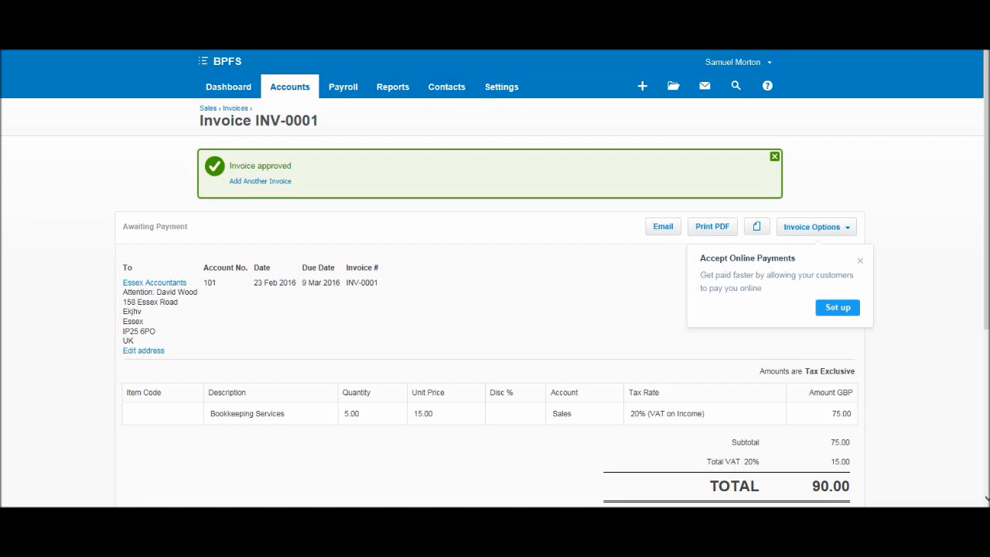
{"action": "left_click", "coordinate": [445, 86]}
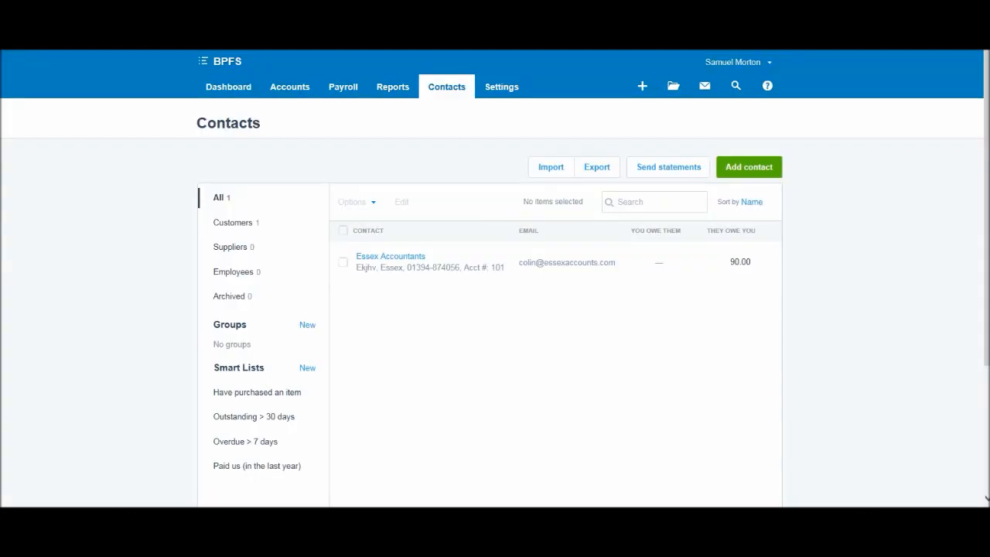
- Open the Essex Accountants record from the contacts list showing 90.00 owed
{"action": "scroll", "scroll_direction": "down", "scroll_amount": 3}
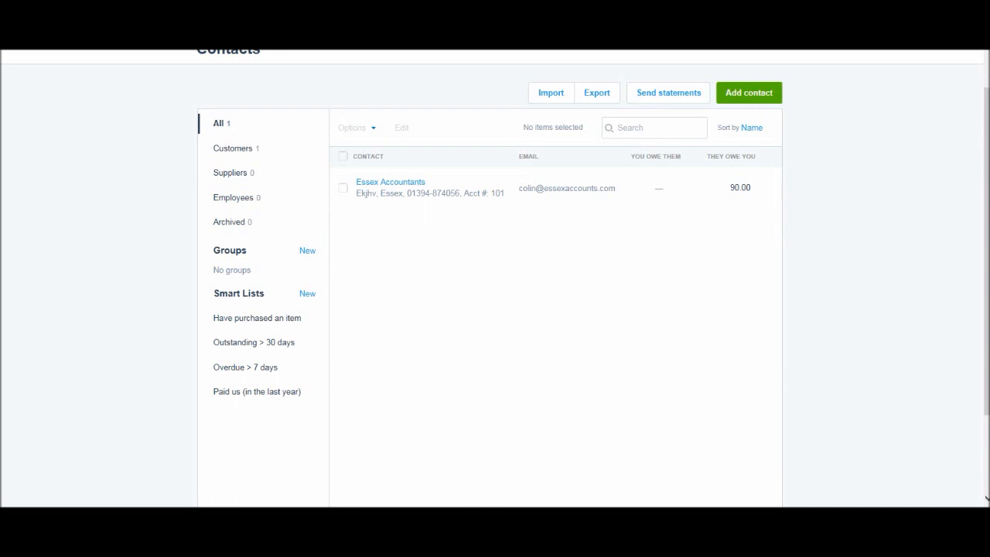
{"action": "mouse_move", "coordinate": [389, 183]}
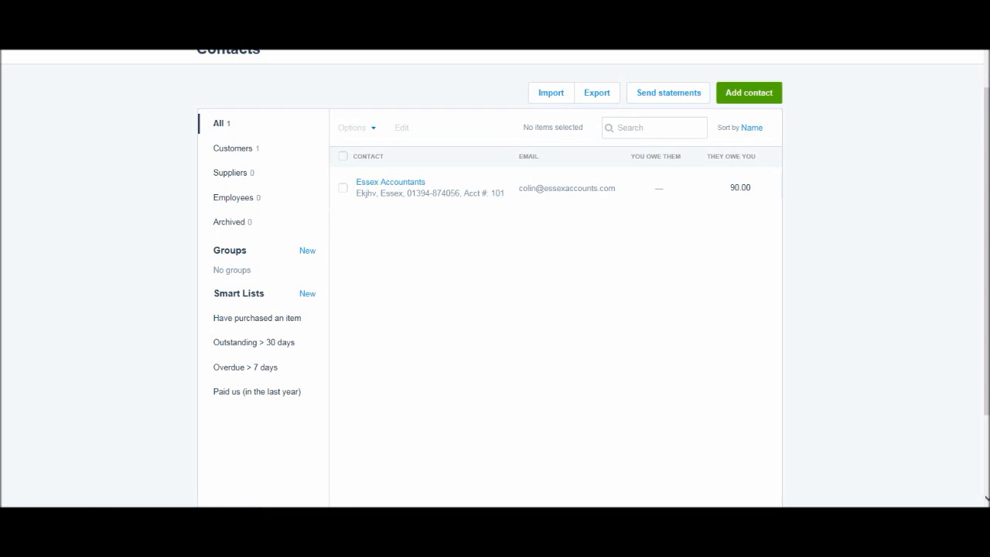
{"action": "mouse_move", "coordinate": [390, 182]}
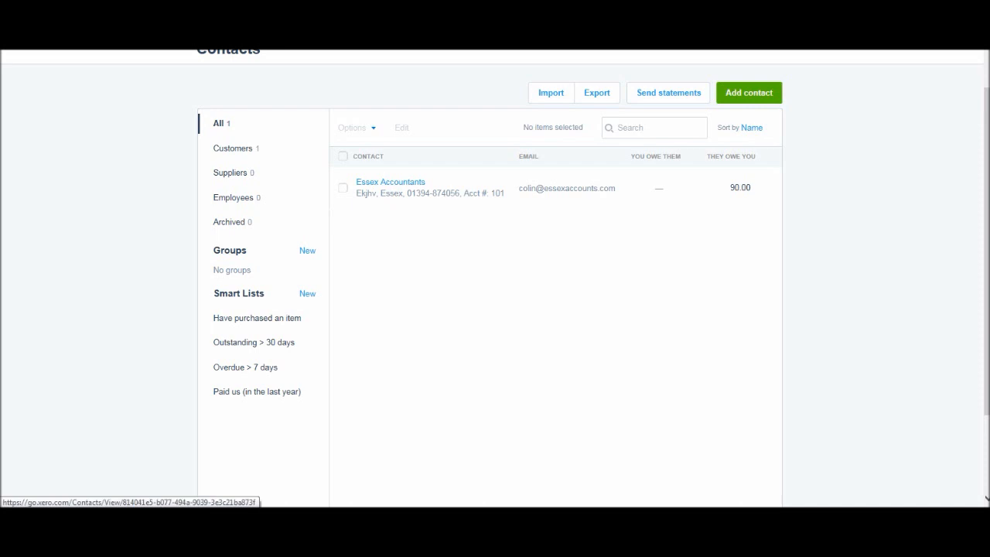
{"action": "mouse_move", "coordinate": [390, 183]}
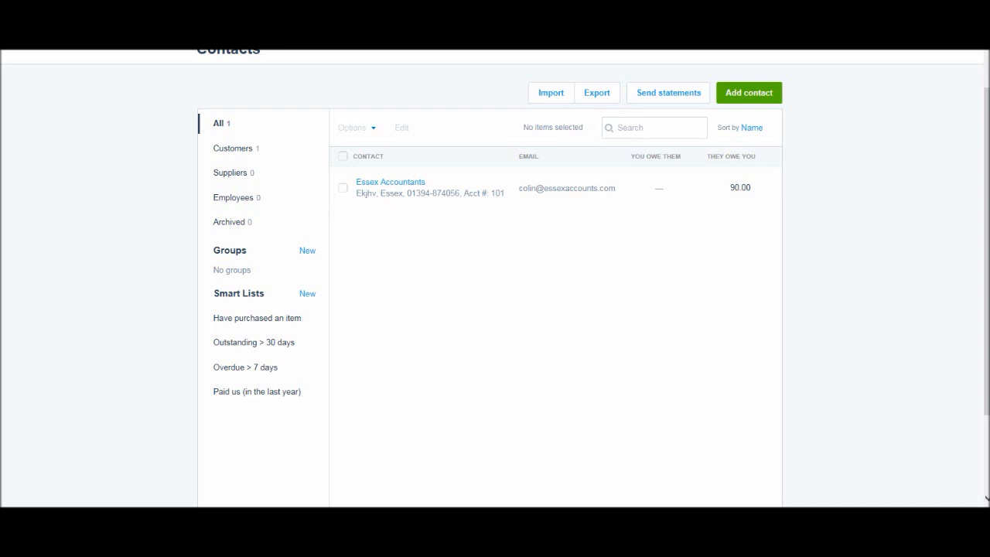
{"action": "left_click", "coordinate": [390, 182]}
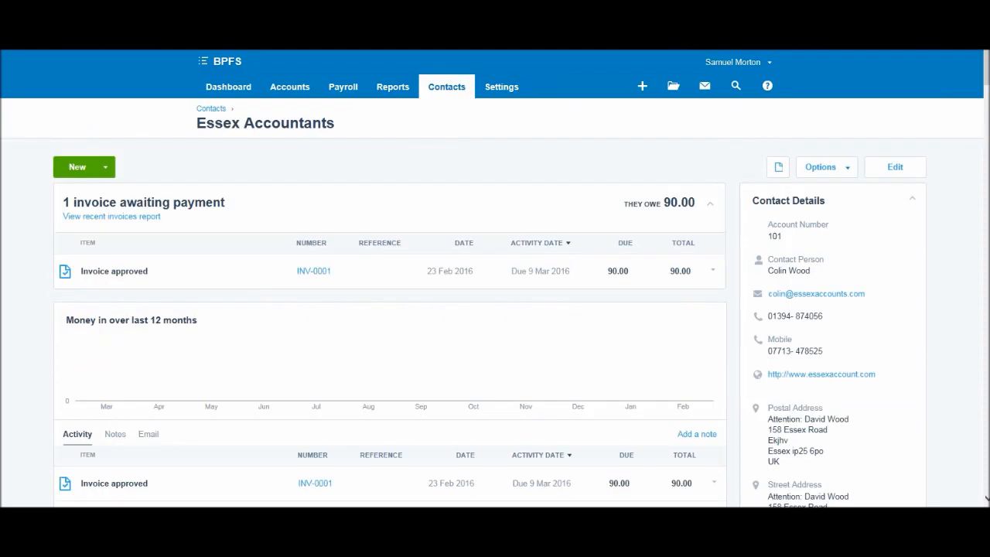
{"action": "mouse_move", "coordinate": [112, 216]}
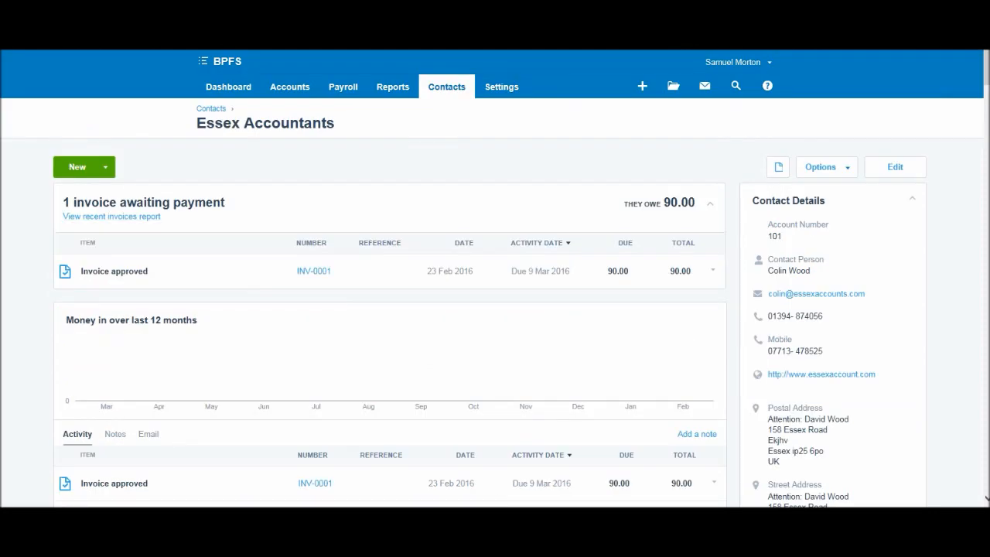
- Scroll through Essex Accountants' activity: INV-0001 awaiting 90.00 and its history entries
{"action": "scroll", "scroll_direction": "down", "scroll_amount": 3}
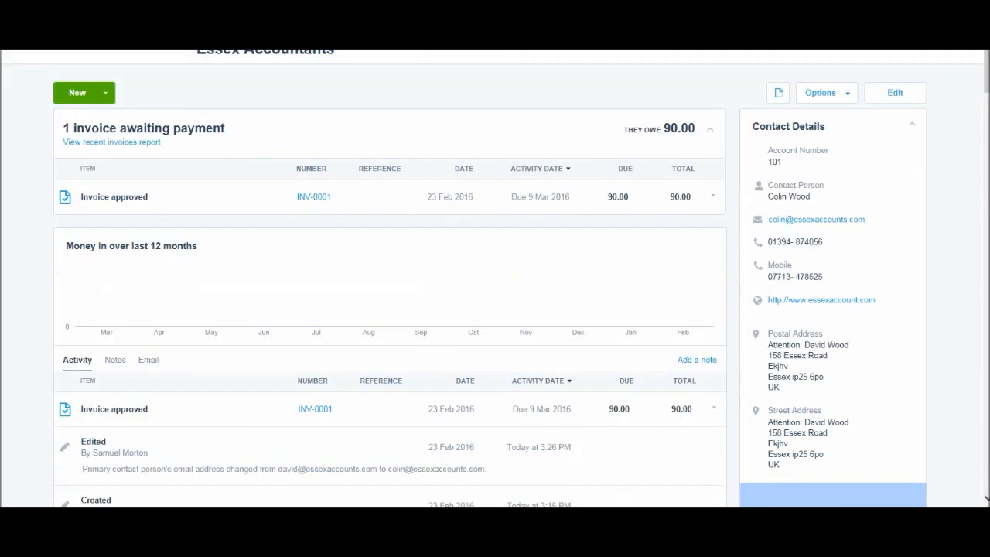
{"action": "scroll", "scroll_direction": "down", "scroll_amount": 3}
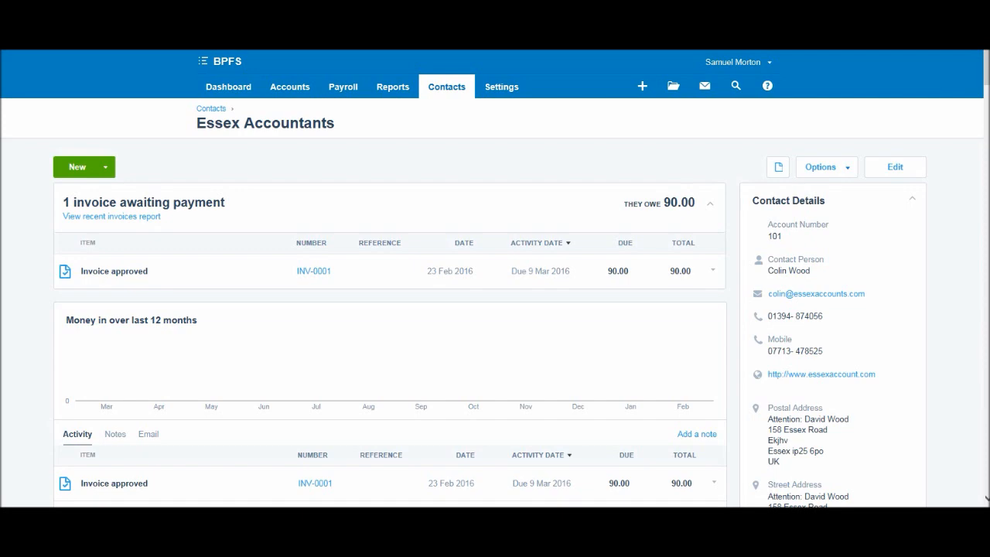
{"action": "scroll", "scroll_direction": "down", "scroll_amount": 3}
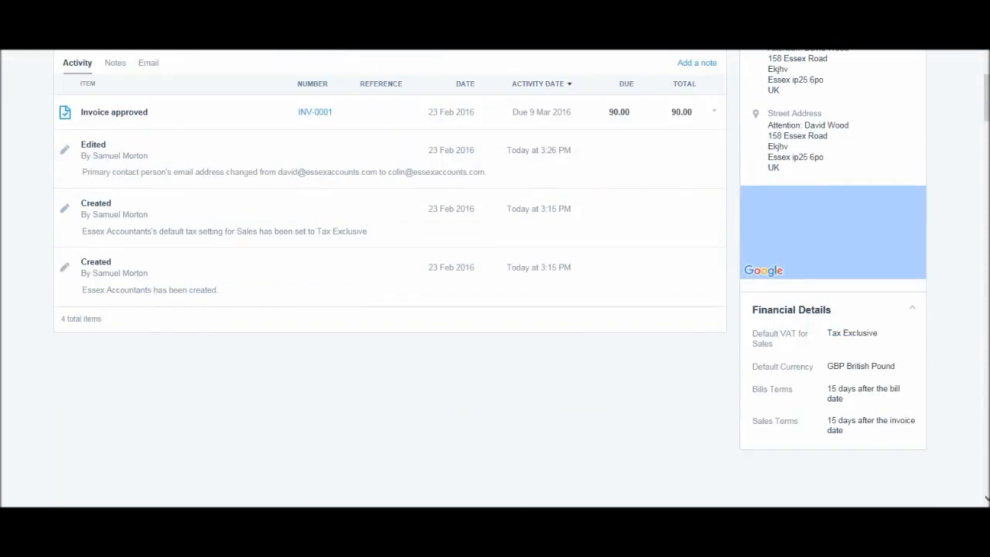